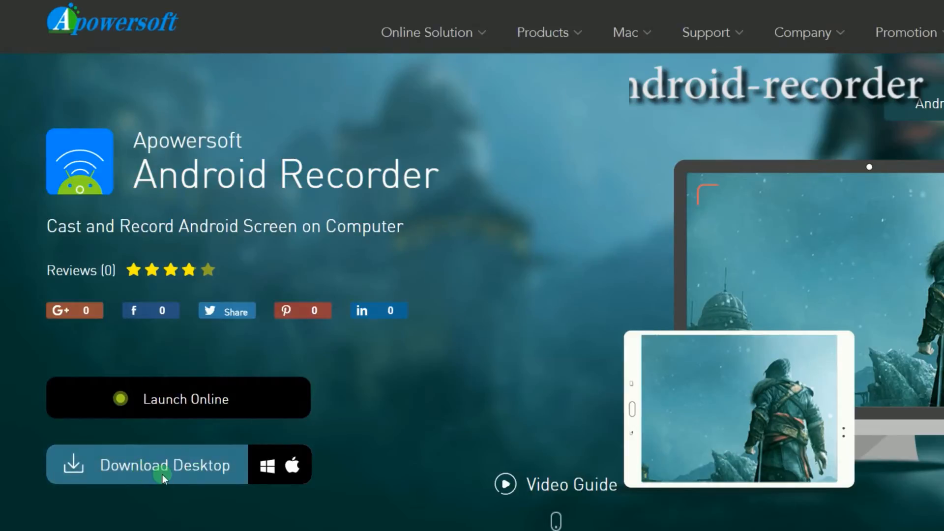
- Download the desktop version of Android Recorder from the Apowersoft page
{"action": "left_click", "coordinate": [163, 477]}
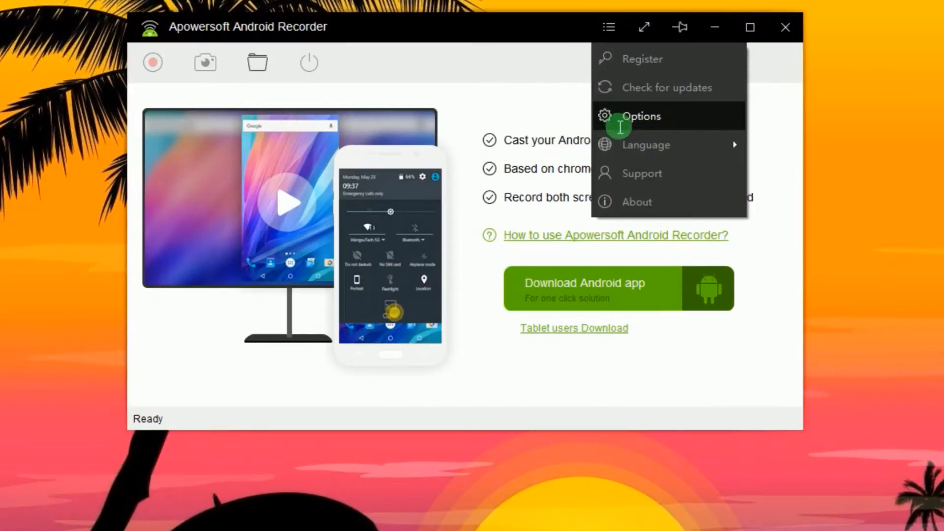
- Choose a recording video quality in the program's Options, keeping MP4 format
{"action": "left_click", "coordinate": [642, 116]}
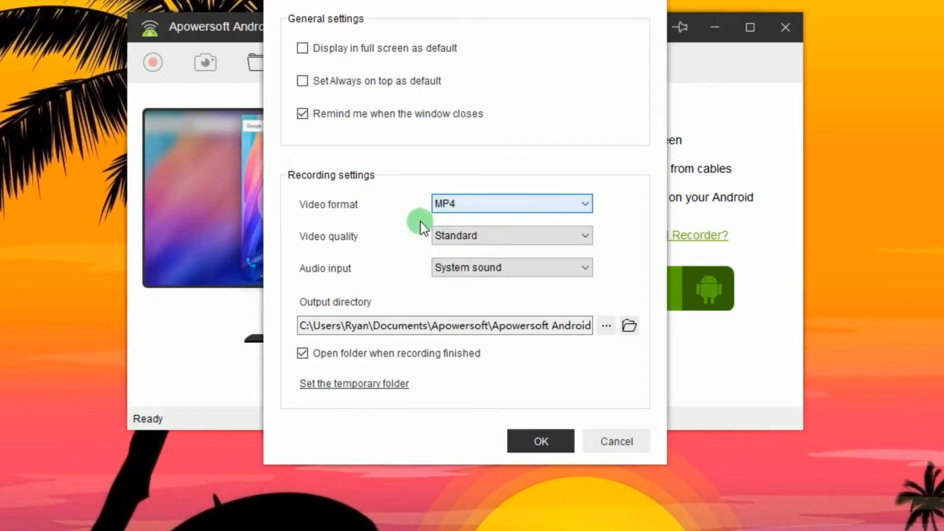
{"action": "left_click", "coordinate": [512, 236]}
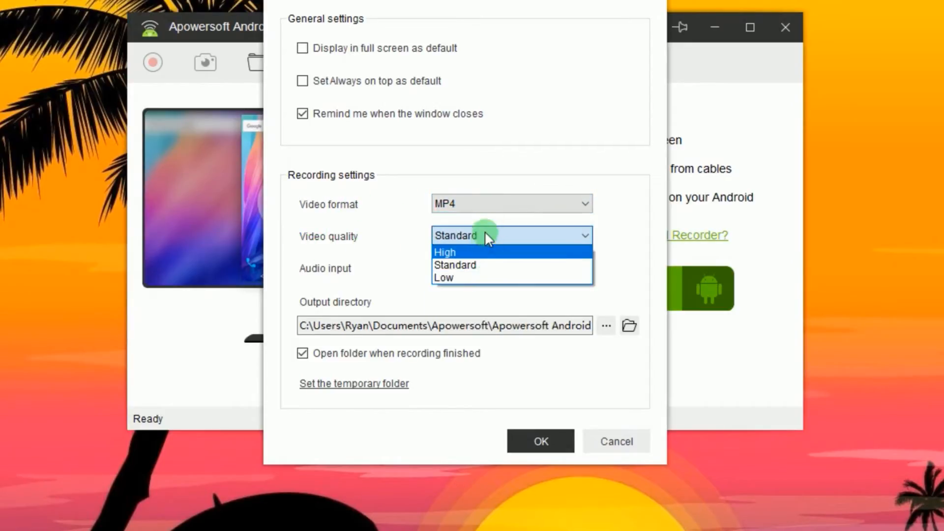
{"action": "left_click", "coordinate": [511, 268]}
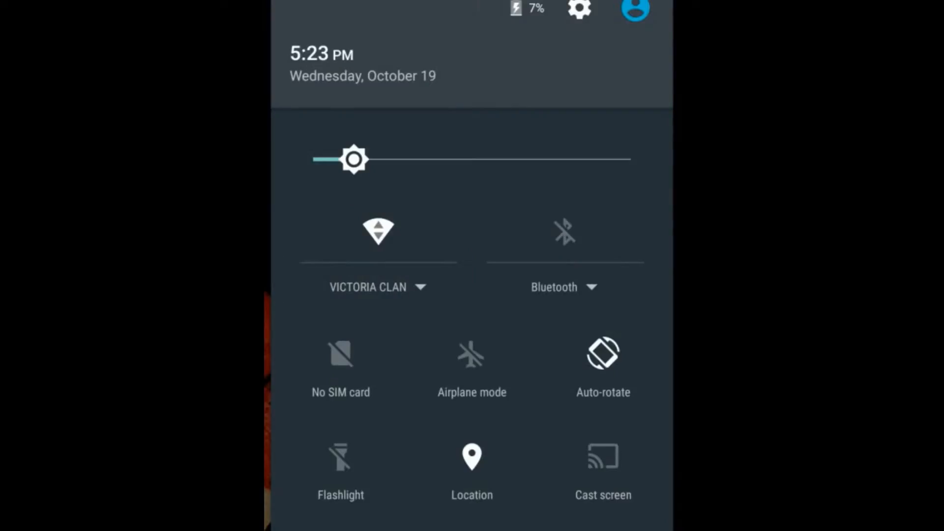
- Cast the phone screen to the Apowersoft computer from Quick Settings
{"action": "left_click", "coordinate": [602, 464]}
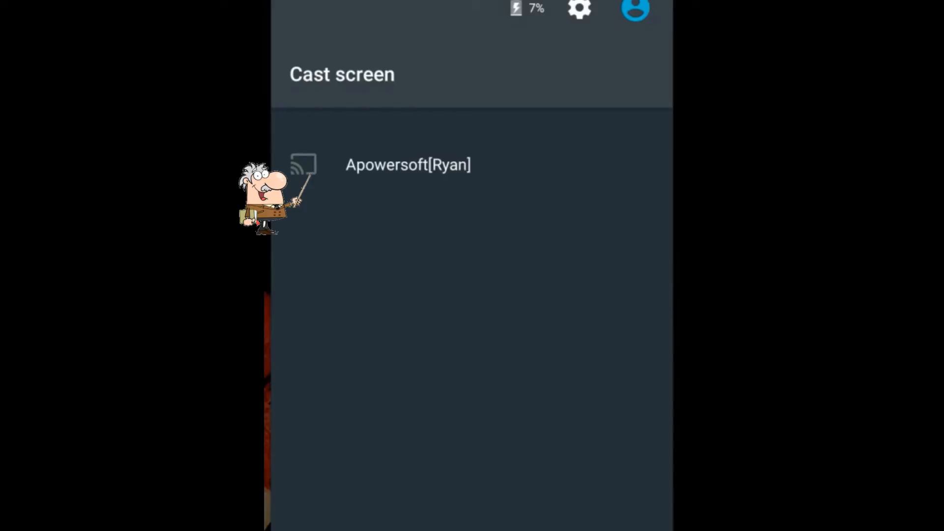
{"action": "left_click", "coordinate": [409, 165]}
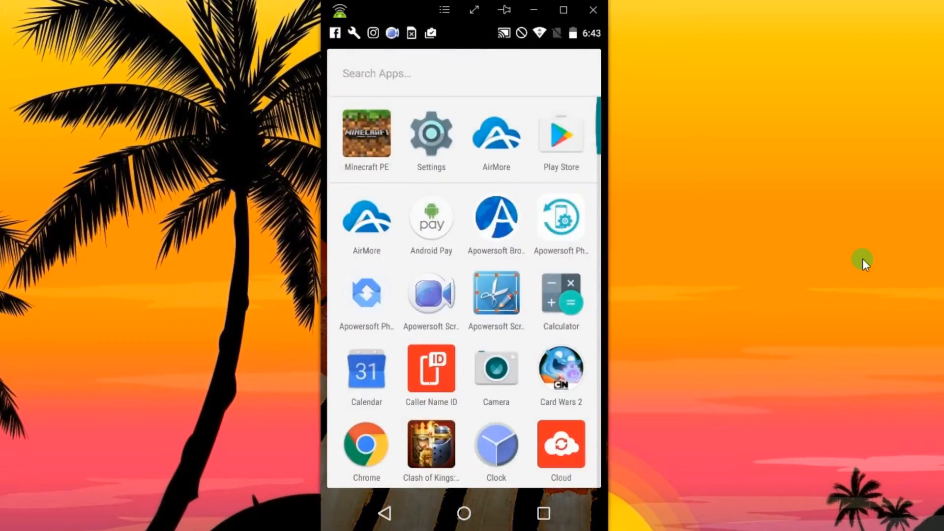
- Scroll the mirrored app drawer and launch Card Wars 2
{"action": "scroll", "scroll_direction": "down", "scroll_amount": 3}
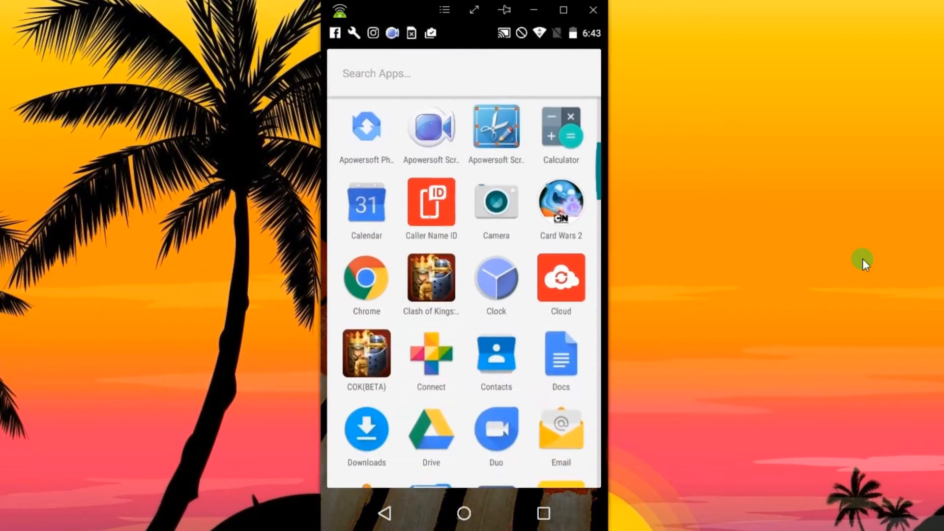
{"action": "scroll", "scroll_direction": "down", "scroll_amount": 3}
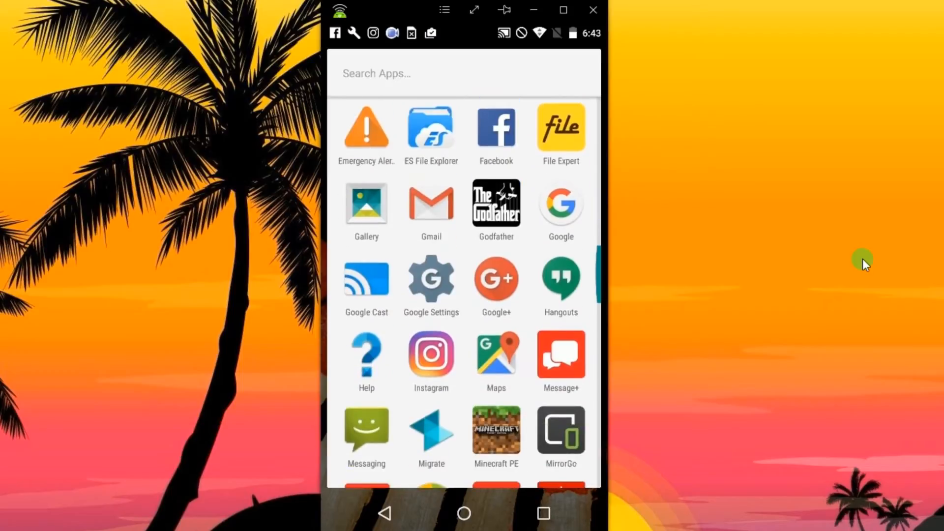
{"action": "scroll", "scroll_direction": "down", "scroll_amount": 3}
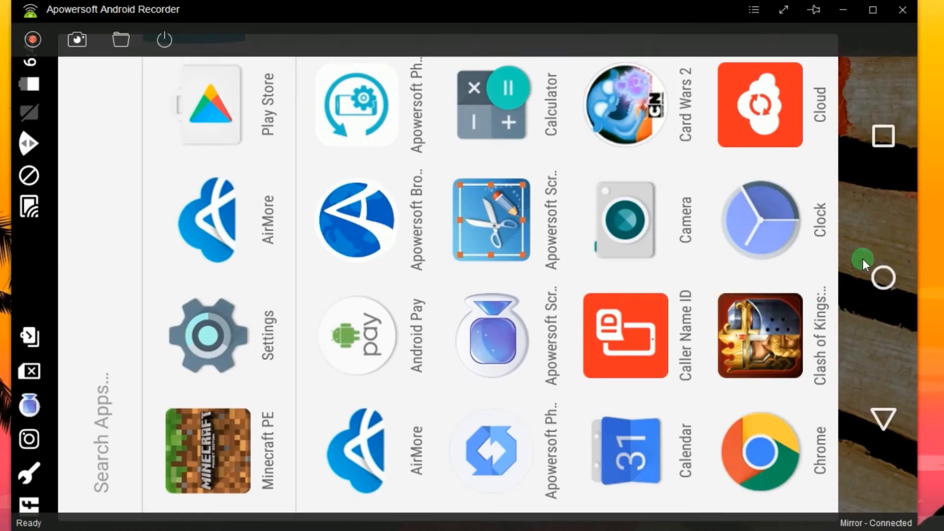
{"action": "left_click", "coordinate": [626, 108]}
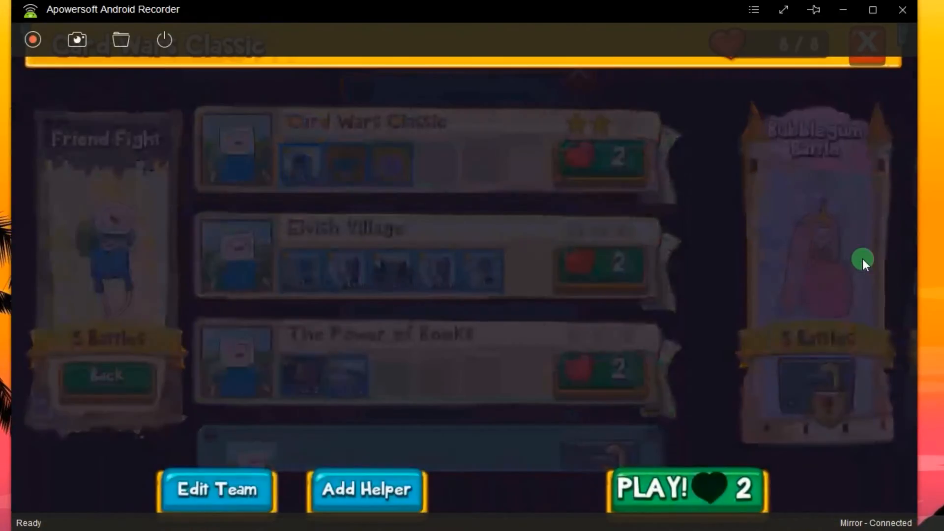
- Start a Card Wars battle, answering the battle-without-helper prompt
{"action": "left_click", "coordinate": [685, 490]}
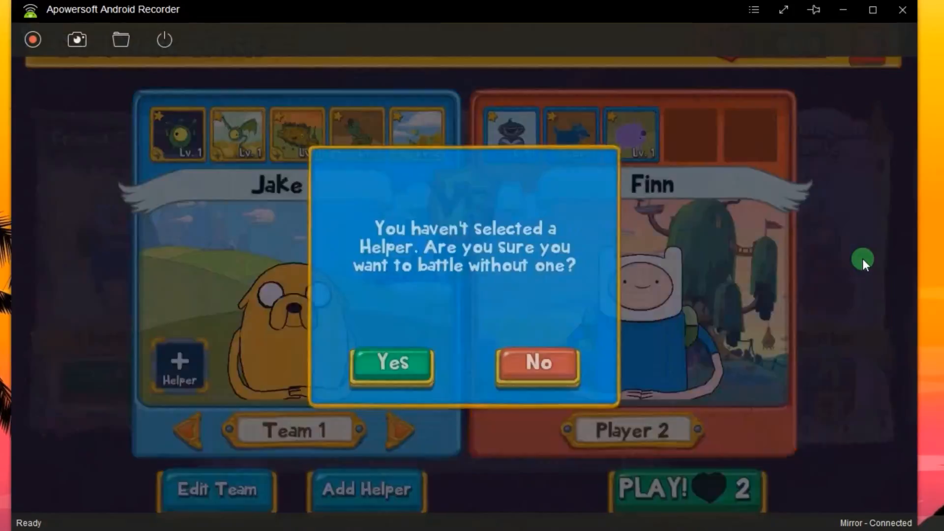
{"action": "left_click", "coordinate": [391, 365]}
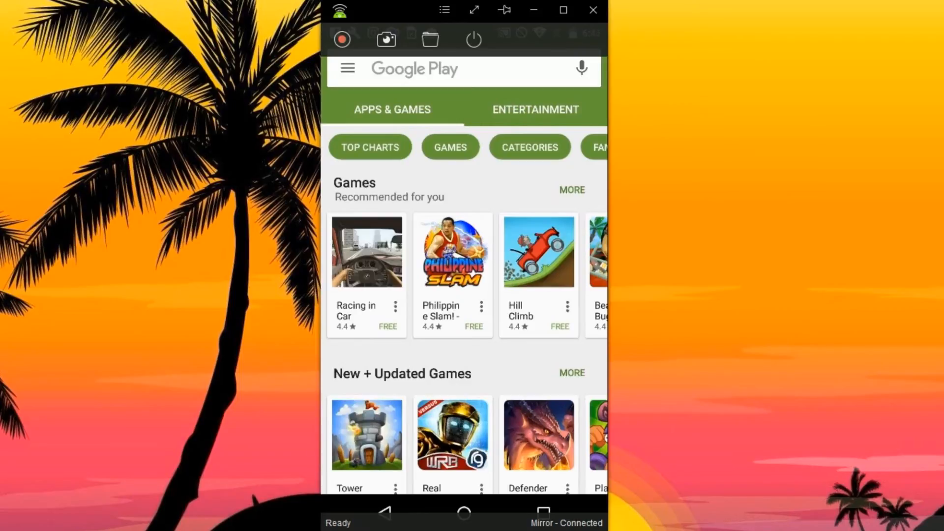
{"action": "mouse_move", "coordinate": [473, 39]}
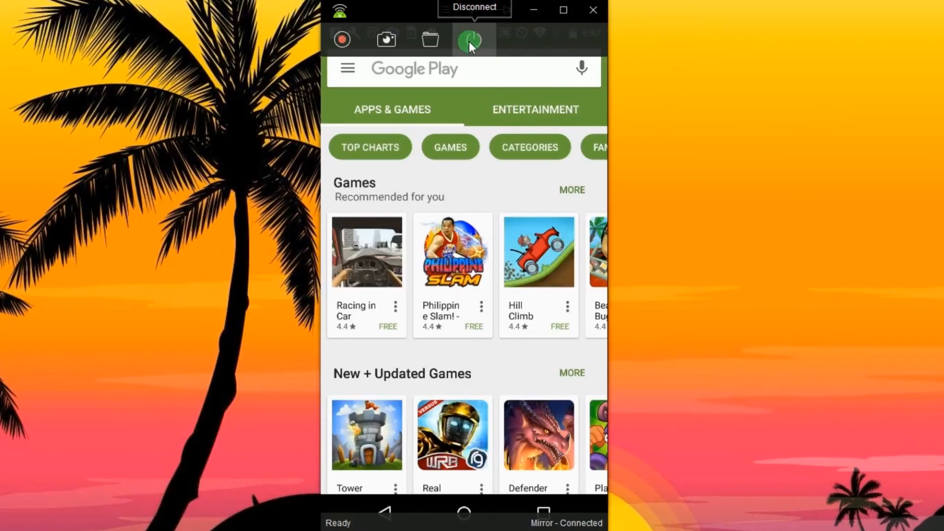
- Disconnect the phone so the recorder returns to its start screen
{"action": "left_click", "coordinate": [470, 39]}
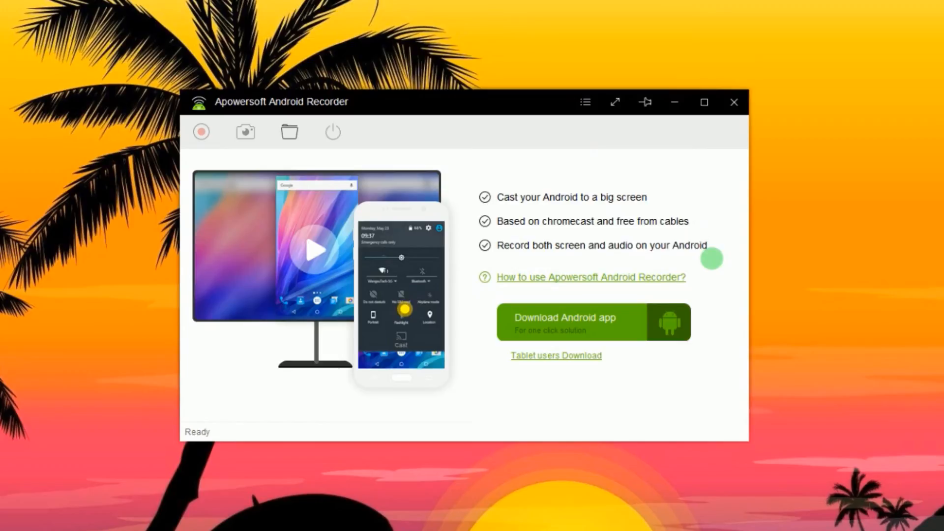